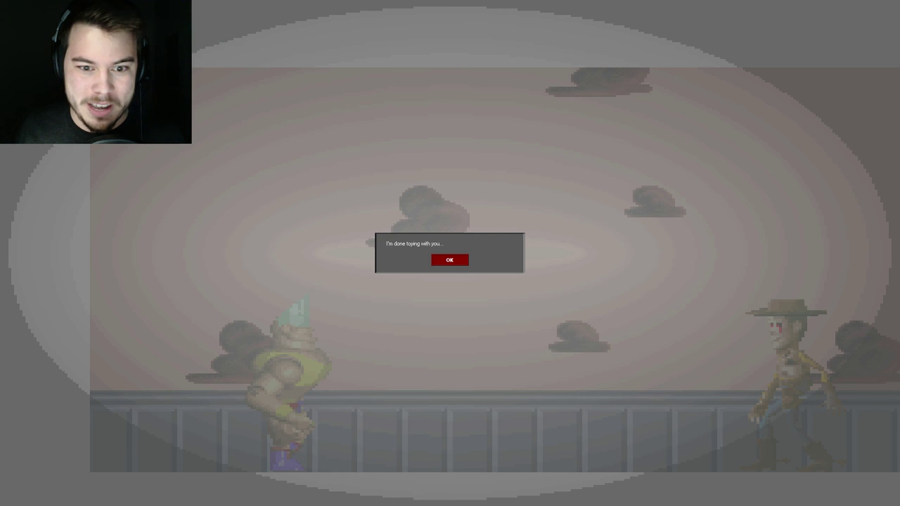
- Read through Woody's opening lines and accept his offer to join him
left_click(448, 260)
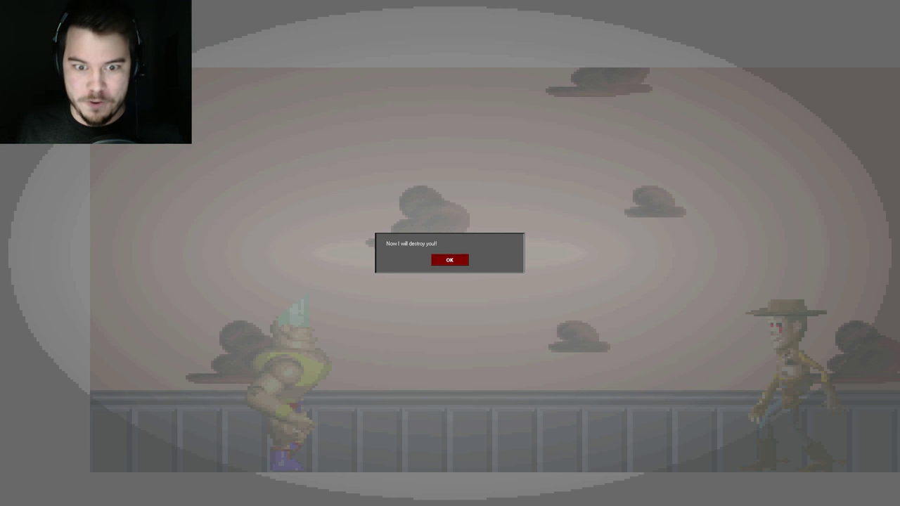
left_click(449, 260)
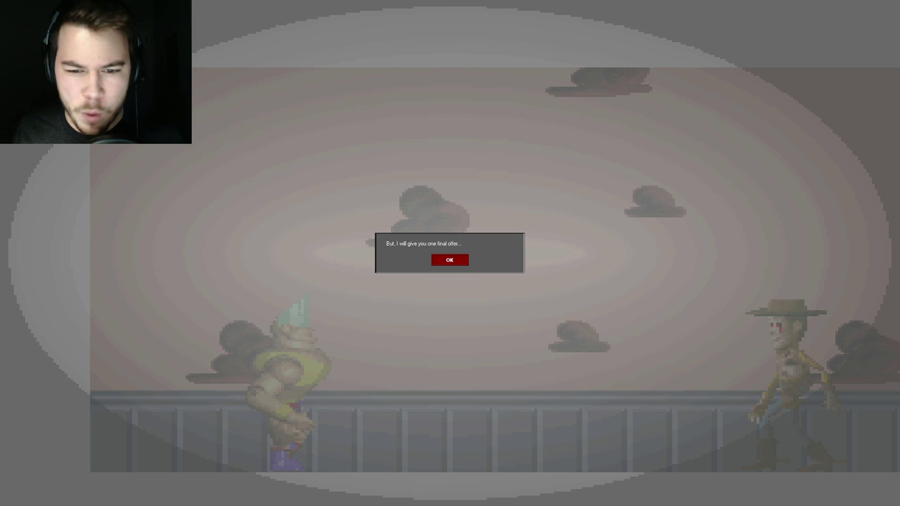
left_click(449, 259)
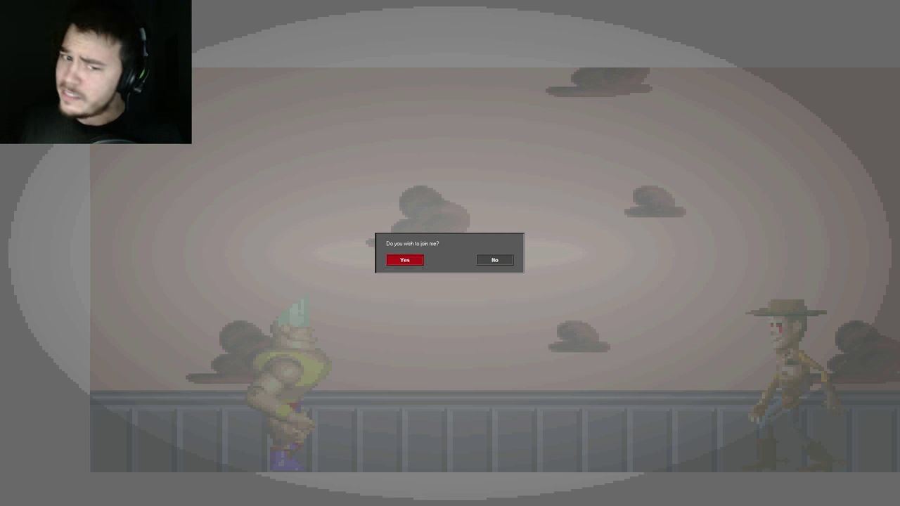
left_click(403, 260)
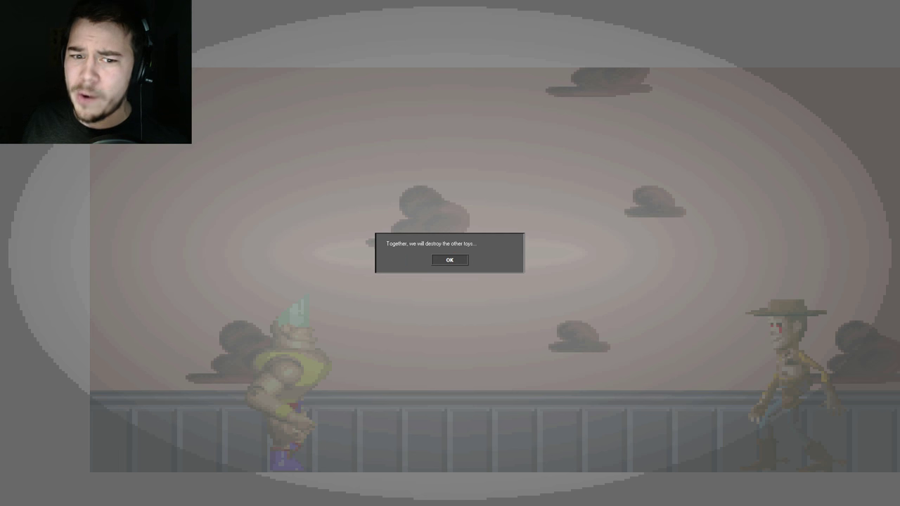
- Continue through Woody's betrayal lines and dismiss his goodbye message
left_click(449, 259)
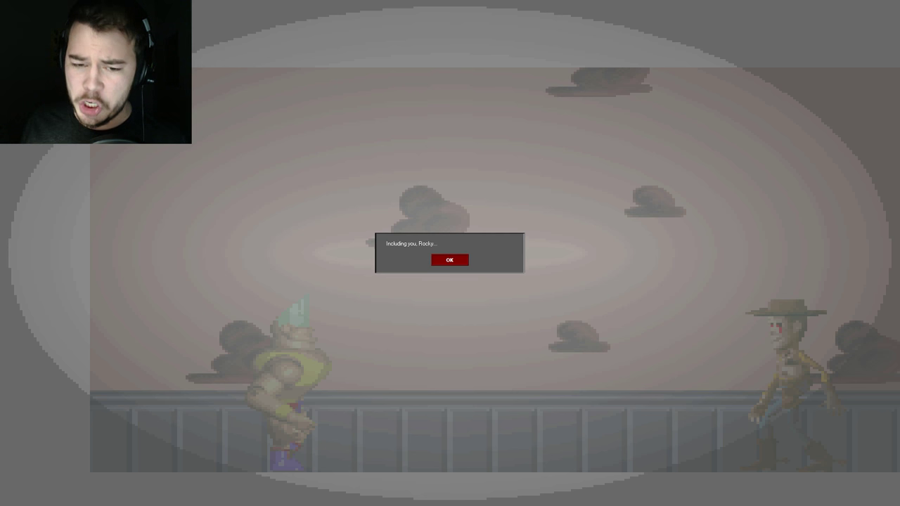
left_click(449, 260)
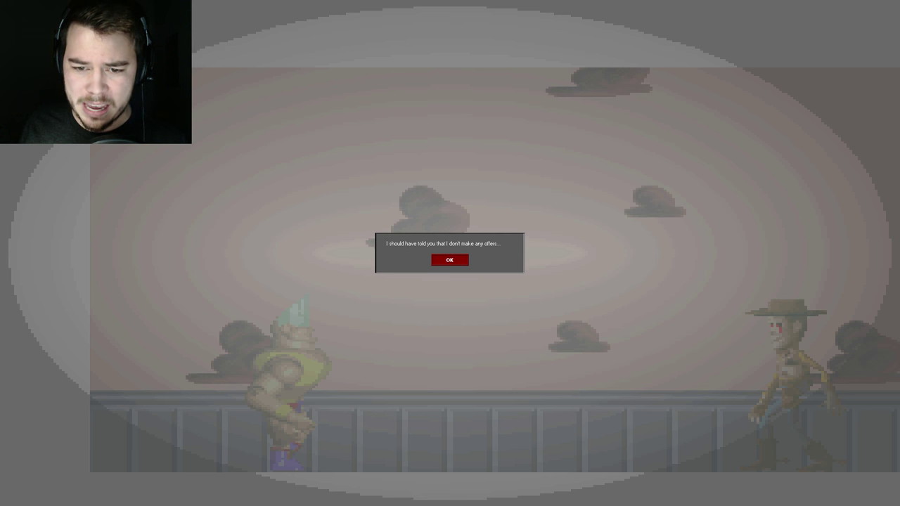
left_click(450, 261)
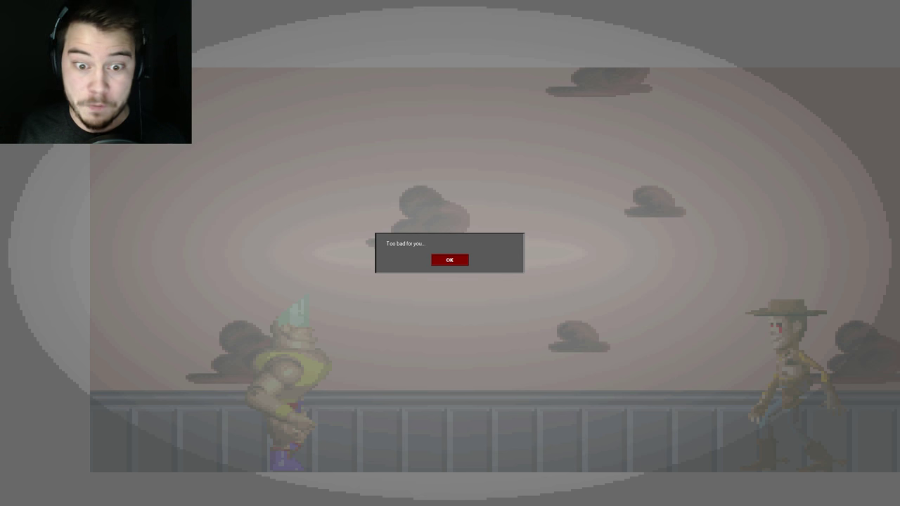
left_click(448, 259)
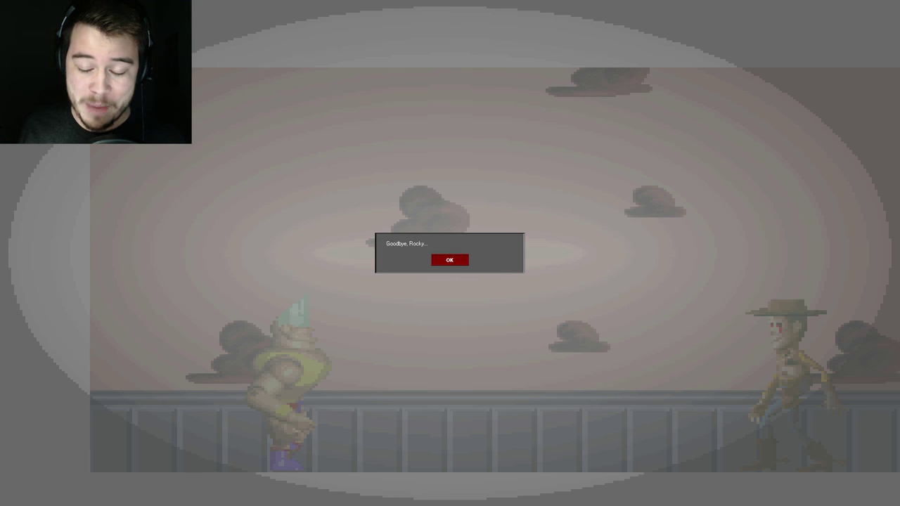
left_click(449, 259)
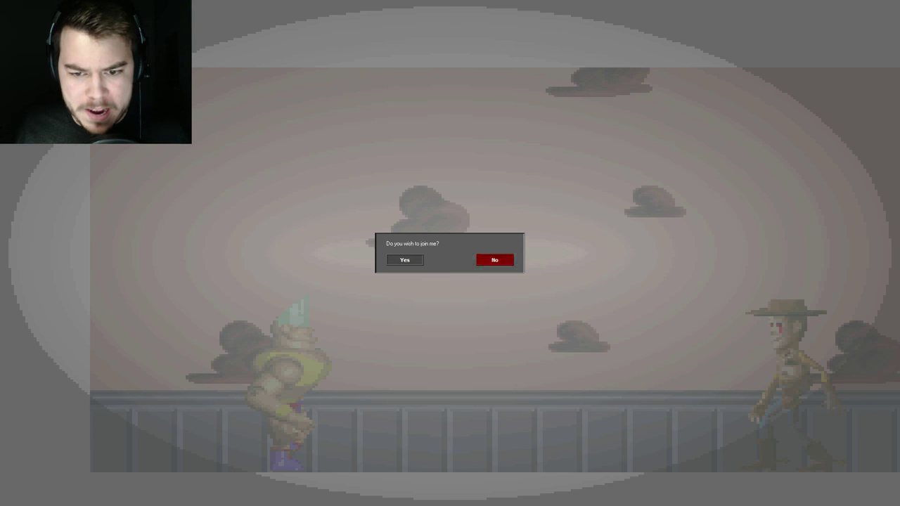
- Answer No to Woody's join-me question and dismiss his three taunts to start the fight
left_click(495, 259)
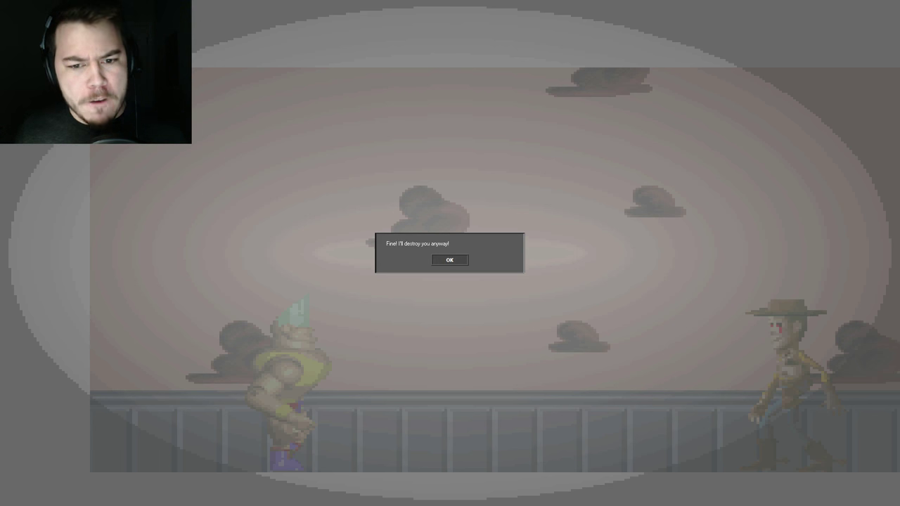
left_click(450, 260)
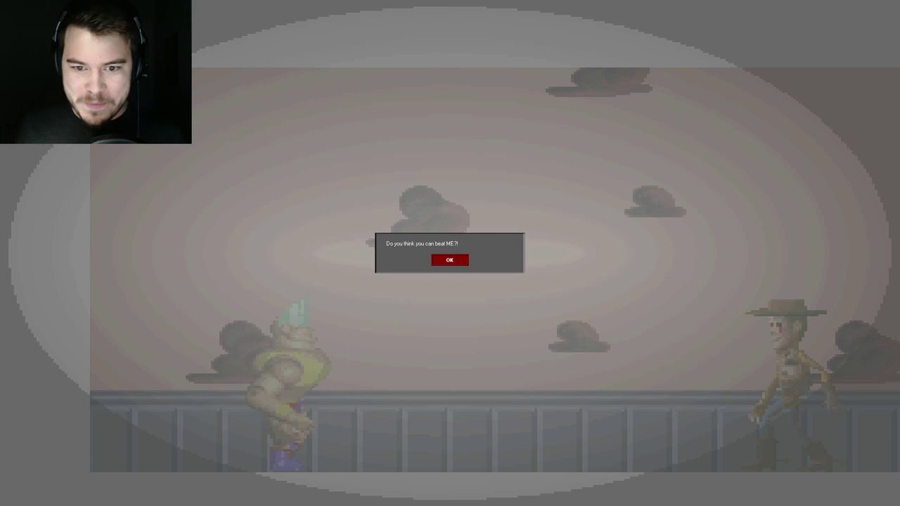
left_click(449, 260)
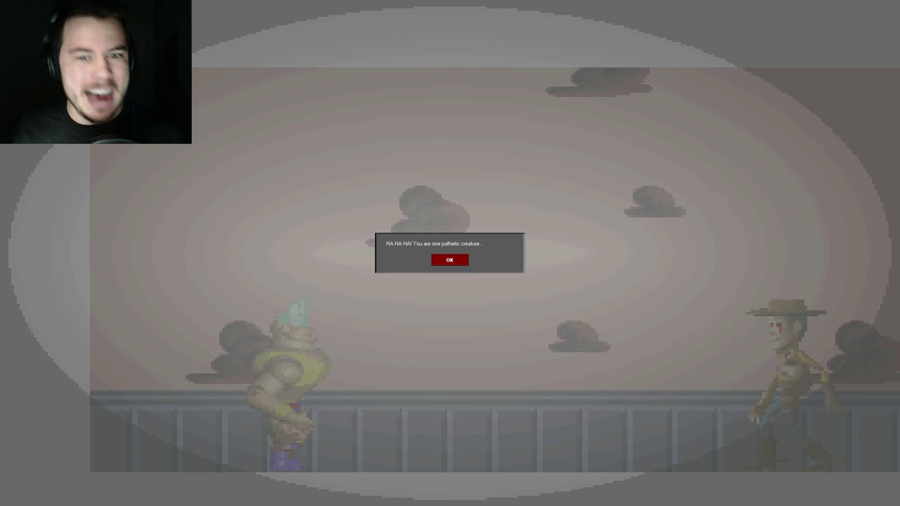
left_click(449, 260)
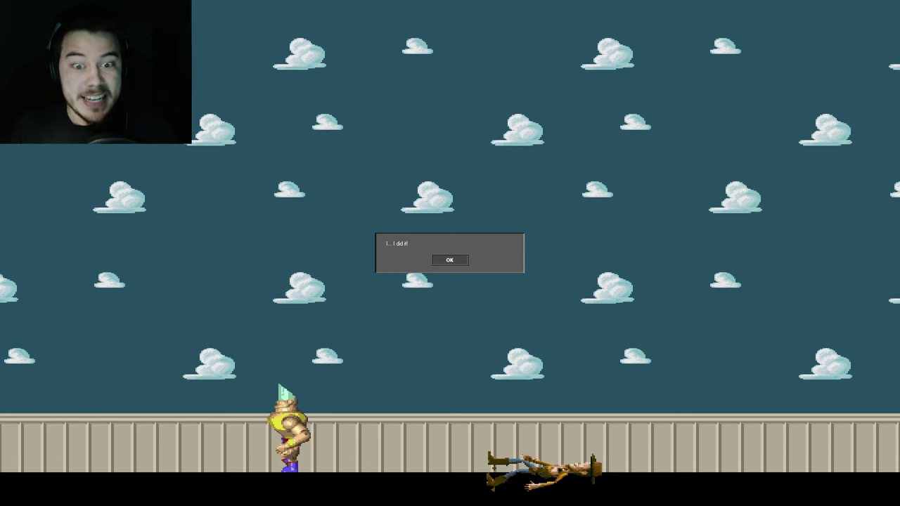
- Dismiss all eight victory messages after 'I... I did it!' to resume free play
left_click(450, 260)
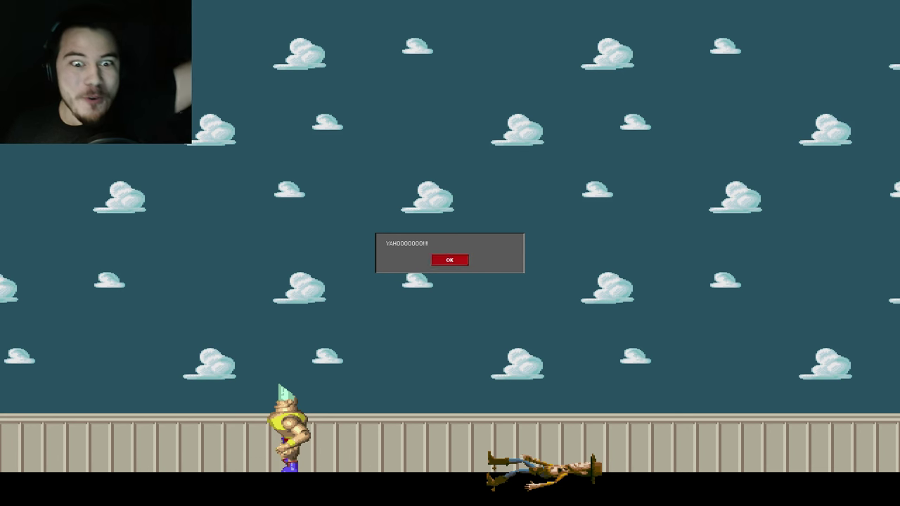
left_click(449, 260)
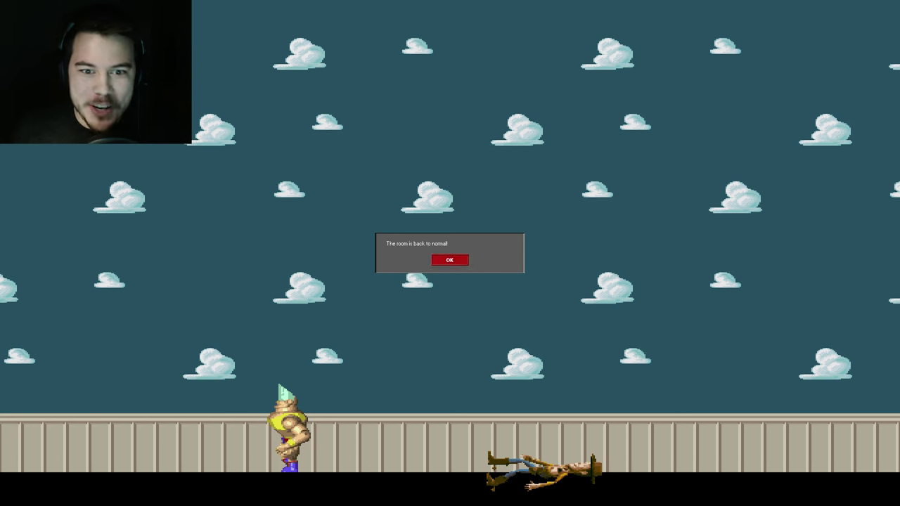
left_click(449, 259)
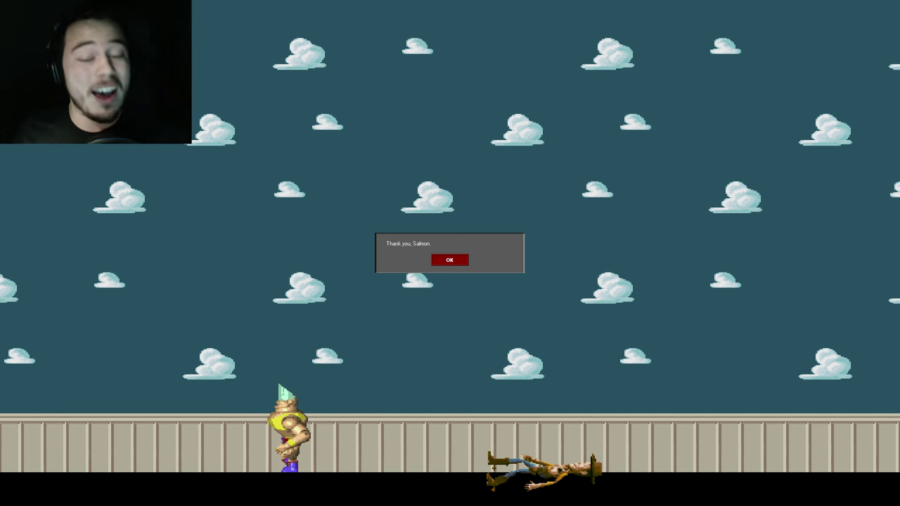
left_click(450, 260)
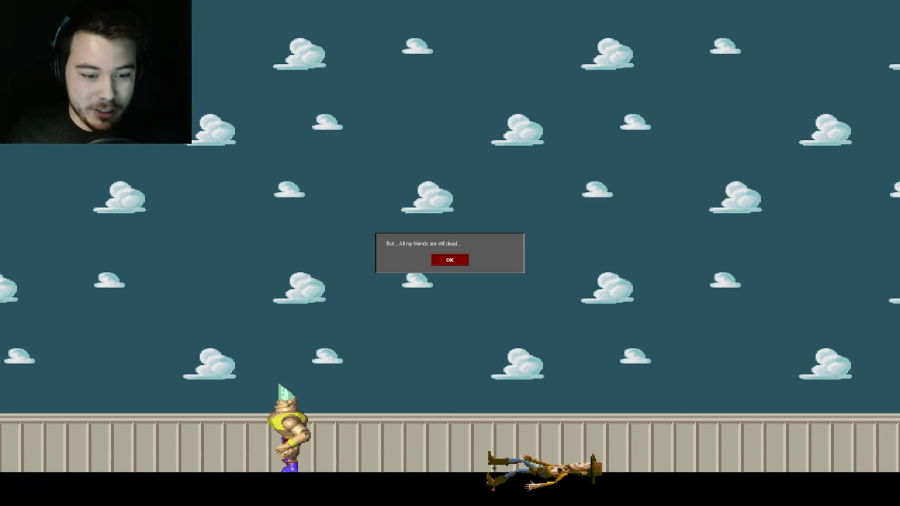
left_click(450, 261)
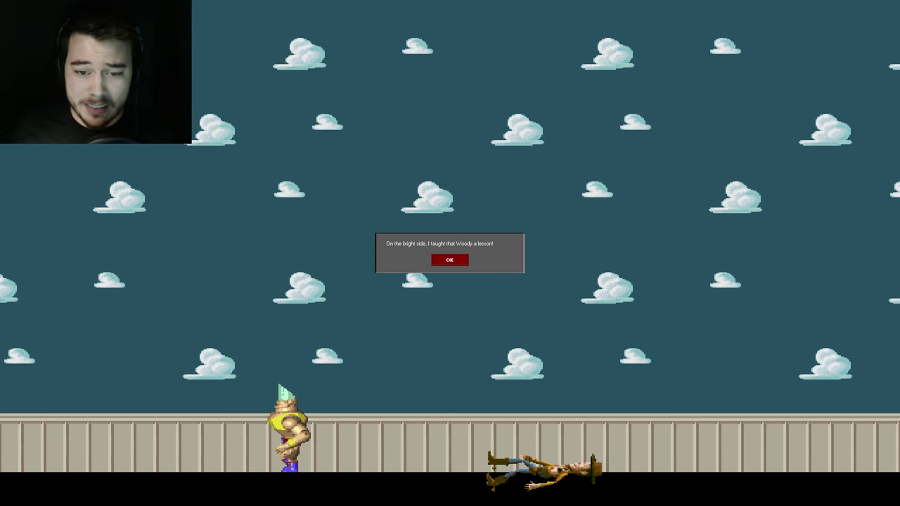
left_click(449, 260)
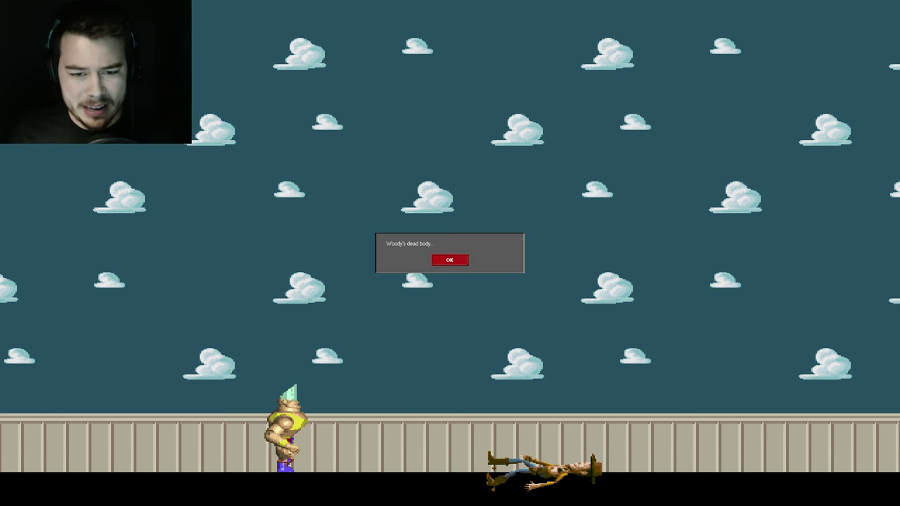
left_click(449, 260)
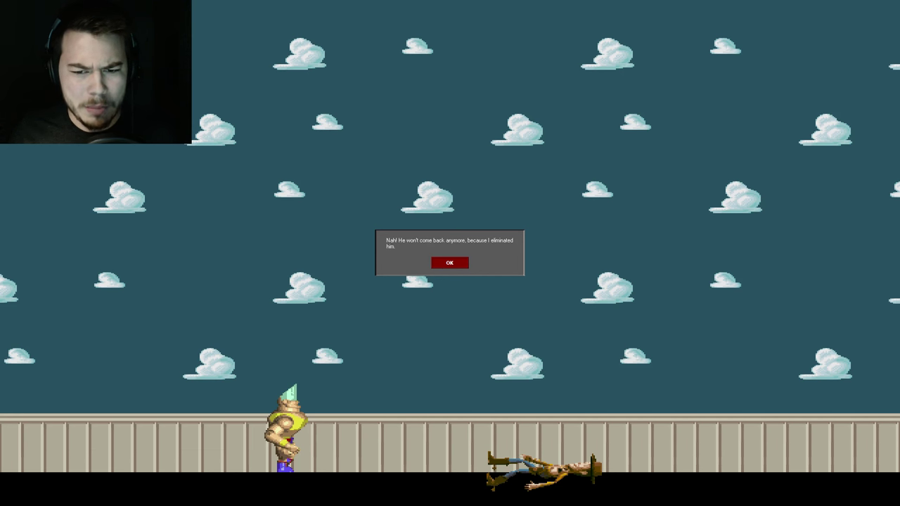
left_click(449, 262)
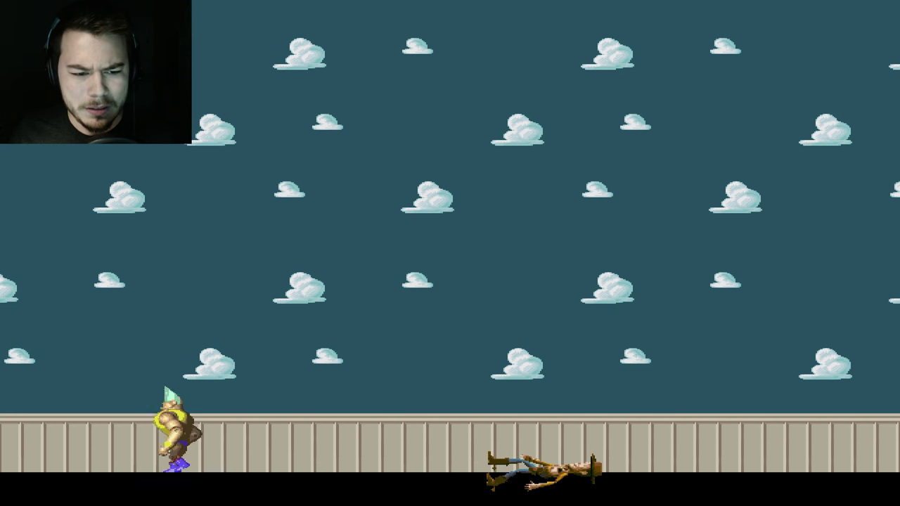